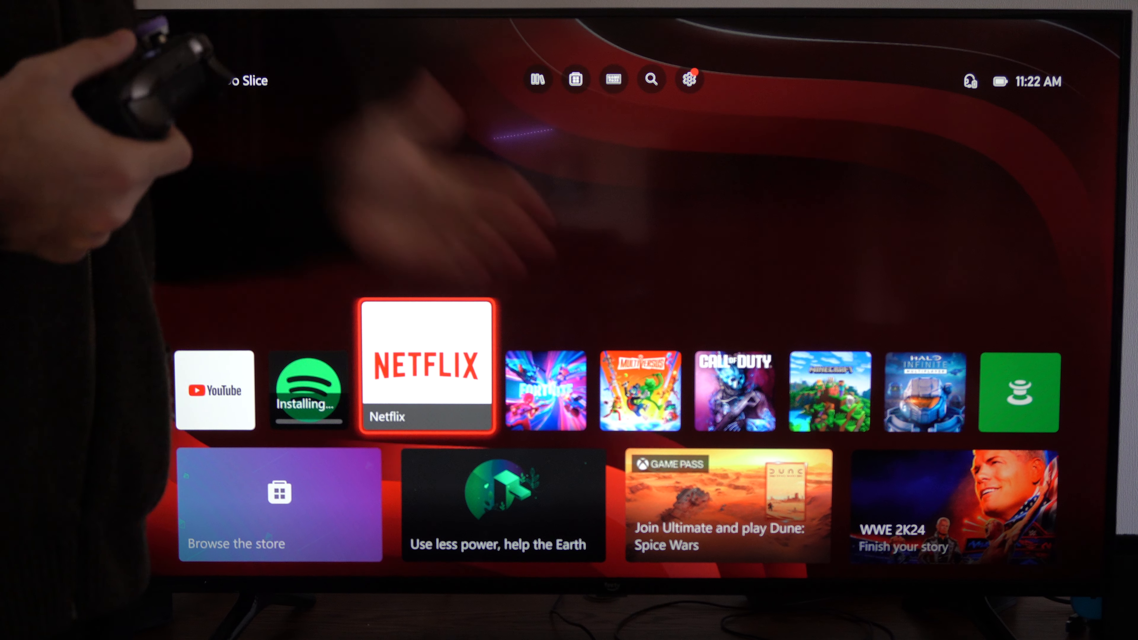
Step: From the Store's Popular apps list, reach the Twitch page and start installing it
{"action": "left_click", "coordinate": [575, 79]}
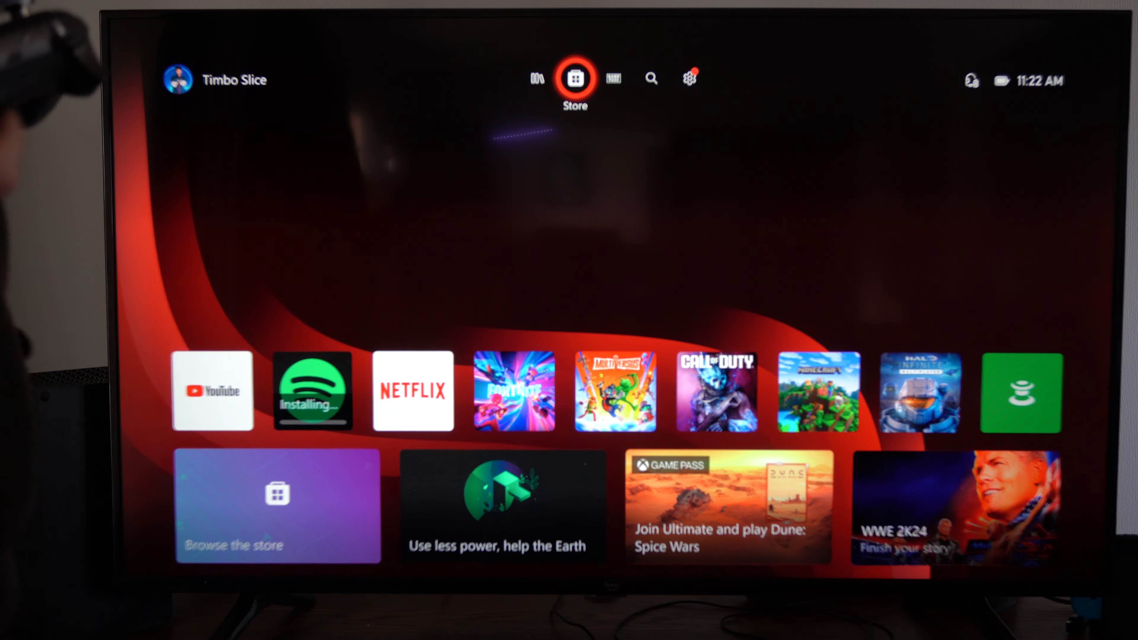
{"action": "left_click", "coordinate": [575, 77]}
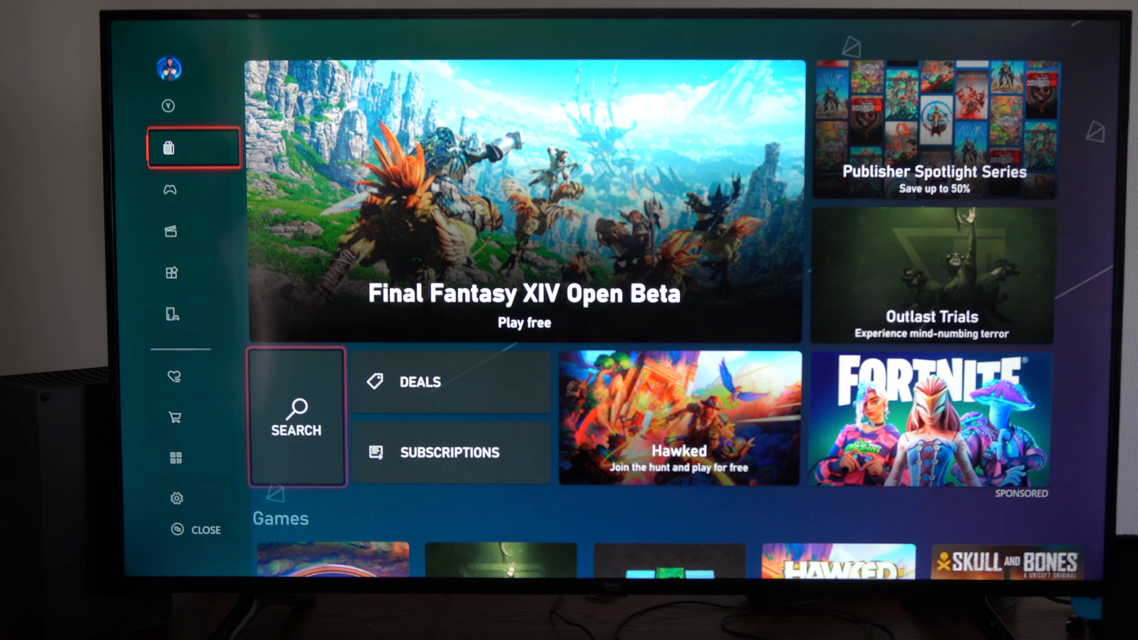
{"action": "left_click", "coordinate": [211, 273]}
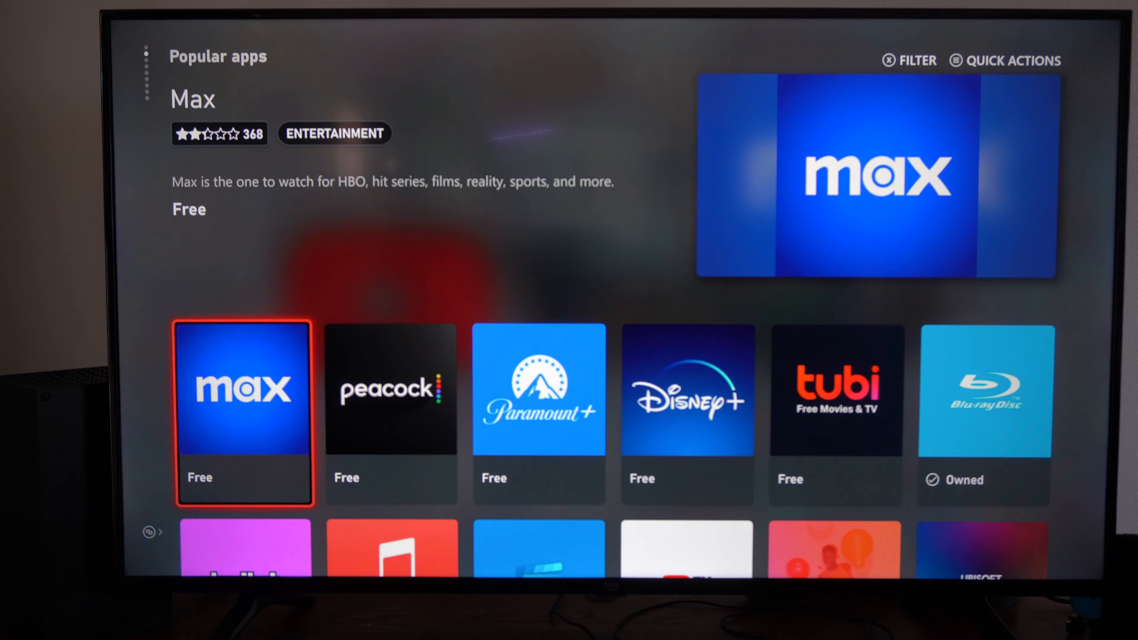
{"action": "scroll", "scroll_direction": "right", "scroll_amount": 3}
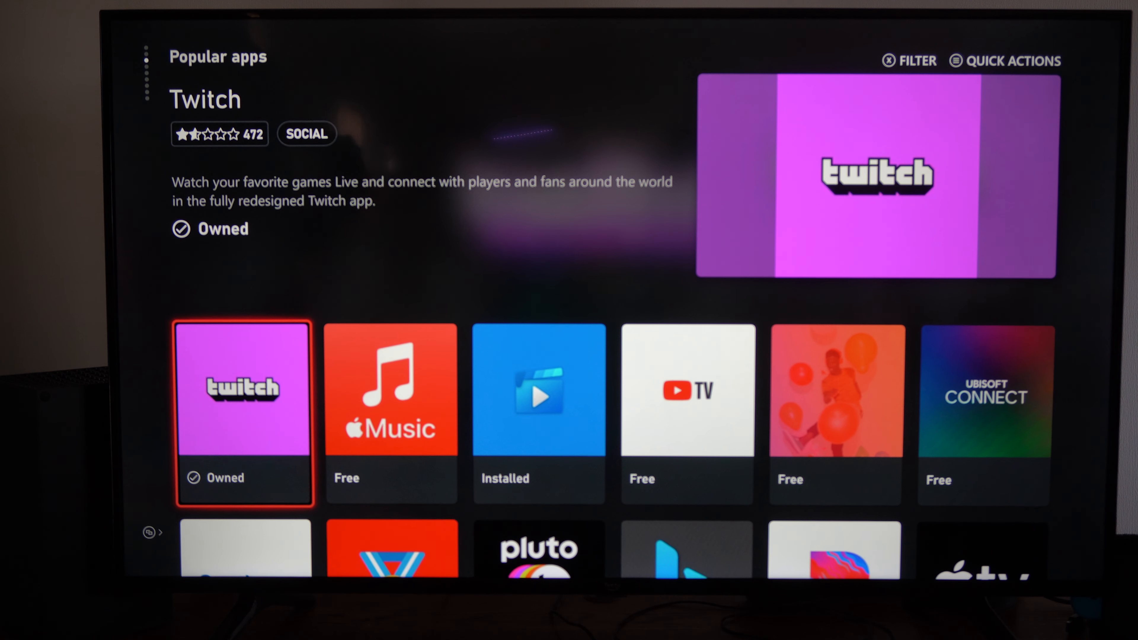
{"action": "left_click", "coordinate": [243, 405]}
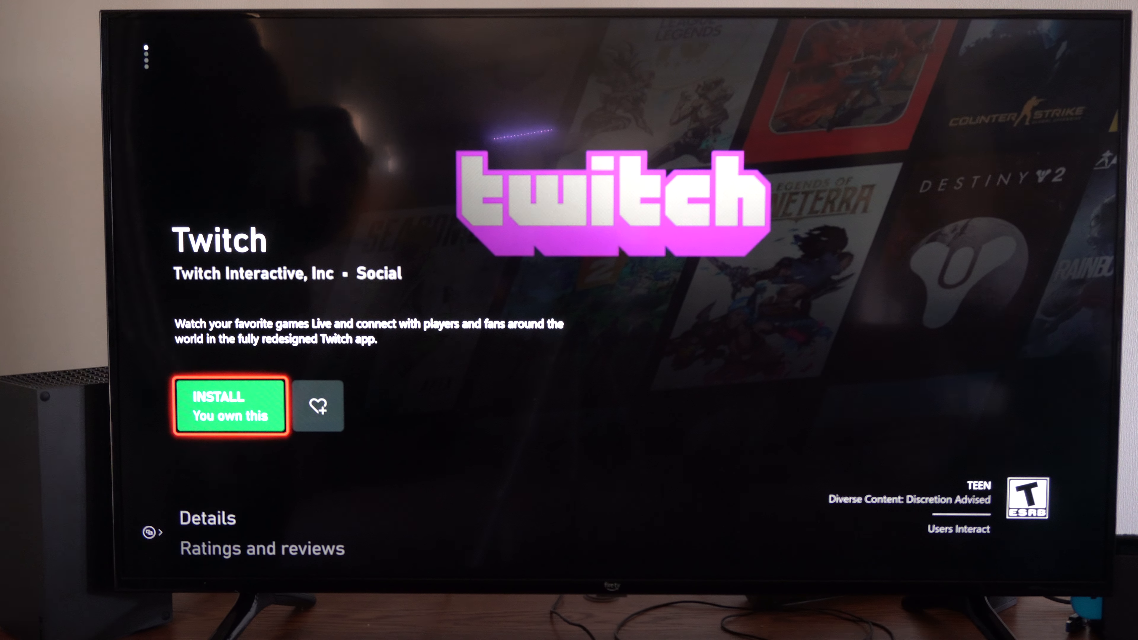
{"action": "left_click", "coordinate": [230, 405]}
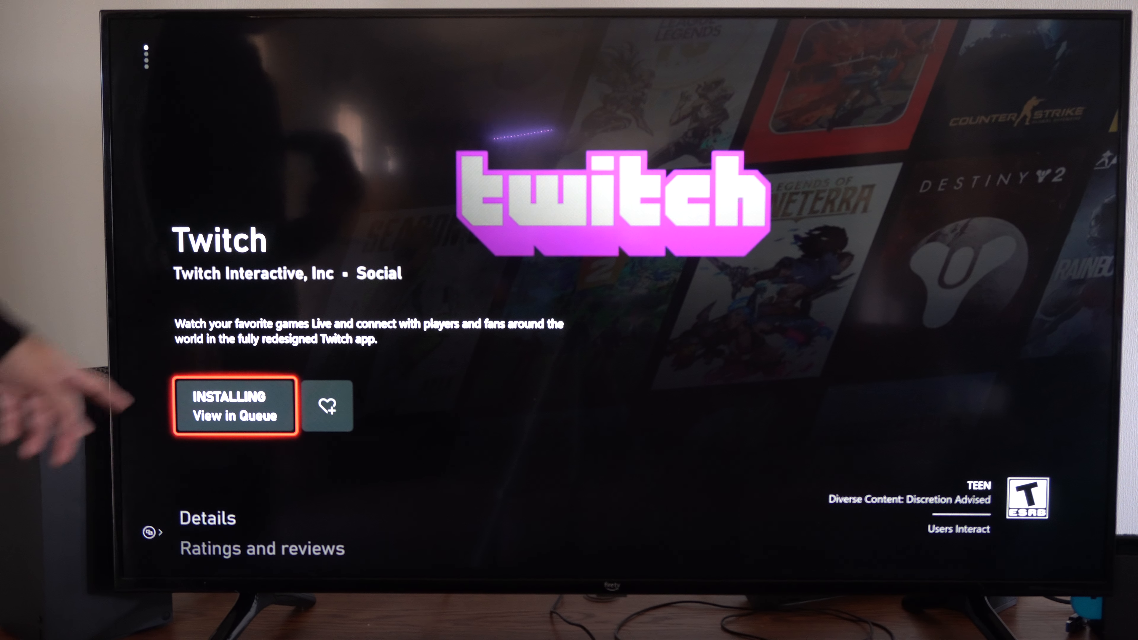
Step: View the install queue with Twitch at 0%, then bring up the guide
{"action": "left_click", "coordinate": [233, 405]}
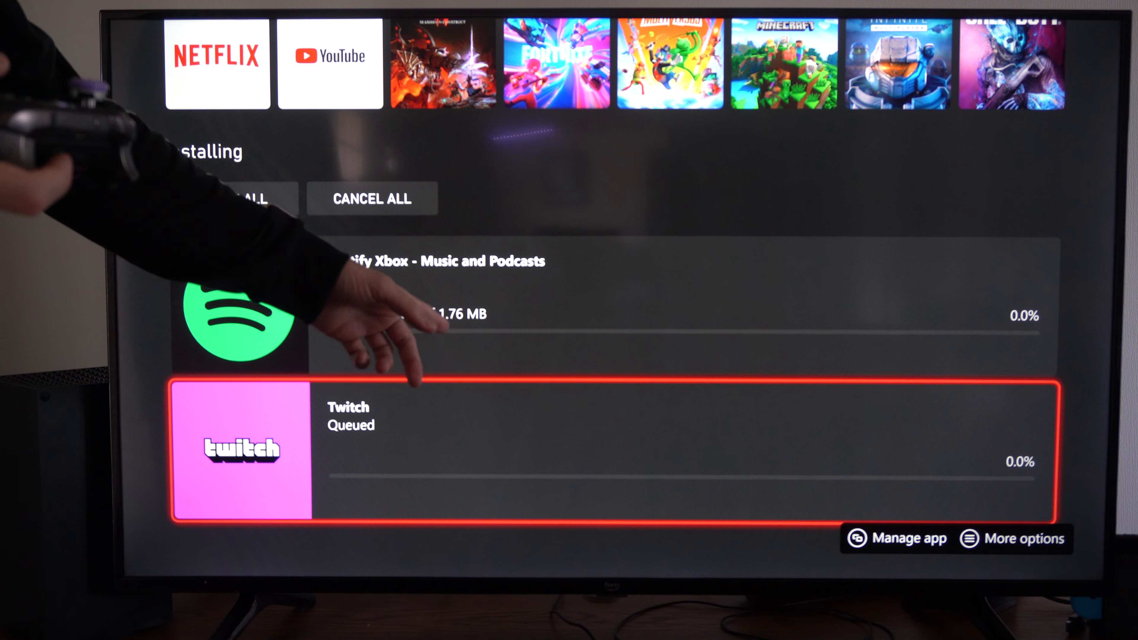
{"action": "left_click", "coordinate": [1023, 539]}
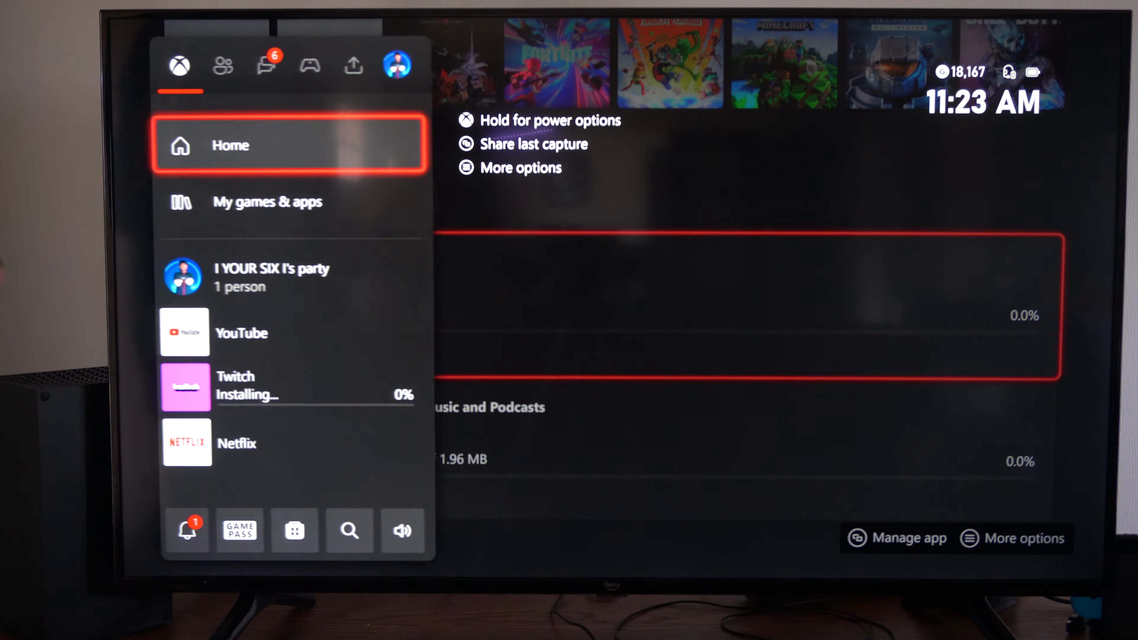
Step: From Home, add the installing Twitch tile to the Apps group
{"action": "left_click", "coordinate": [230, 146]}
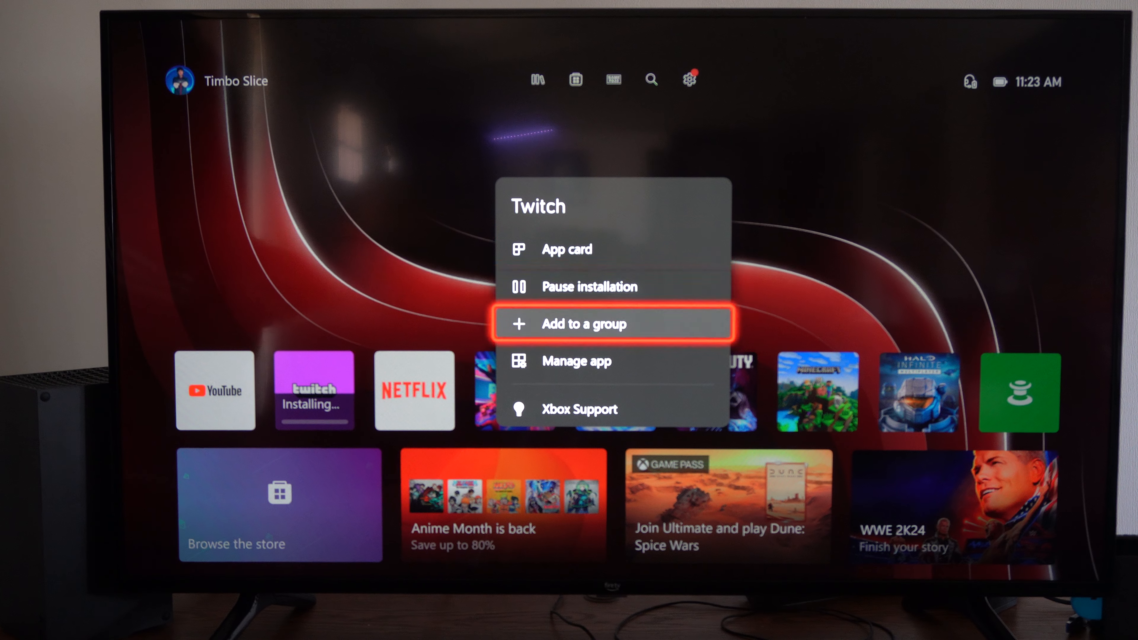
{"action": "left_click", "coordinate": [587, 324]}
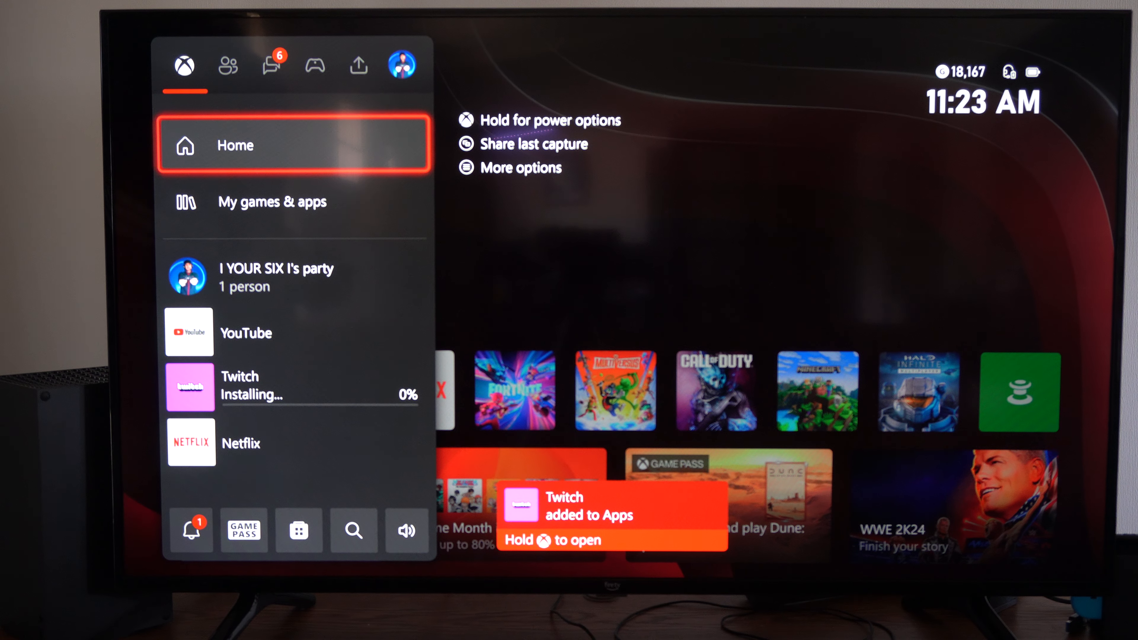
Step: In My games & apps, see Twitch in the Apps group and open its app card
{"action": "left_click", "coordinate": [272, 202]}
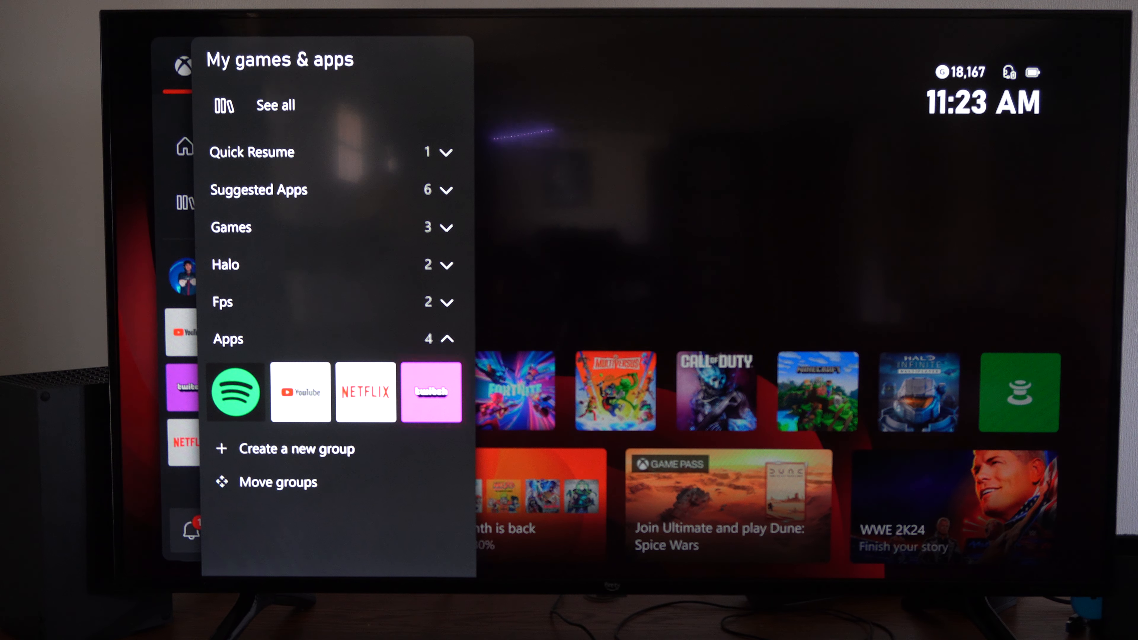
{"action": "left_click", "coordinate": [431, 392]}
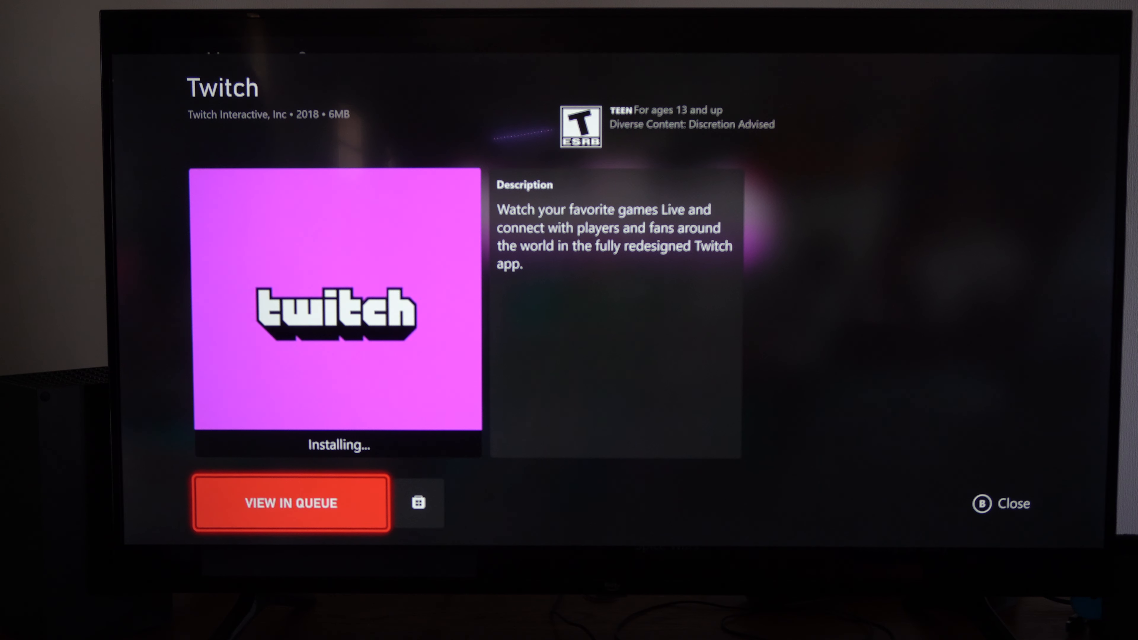